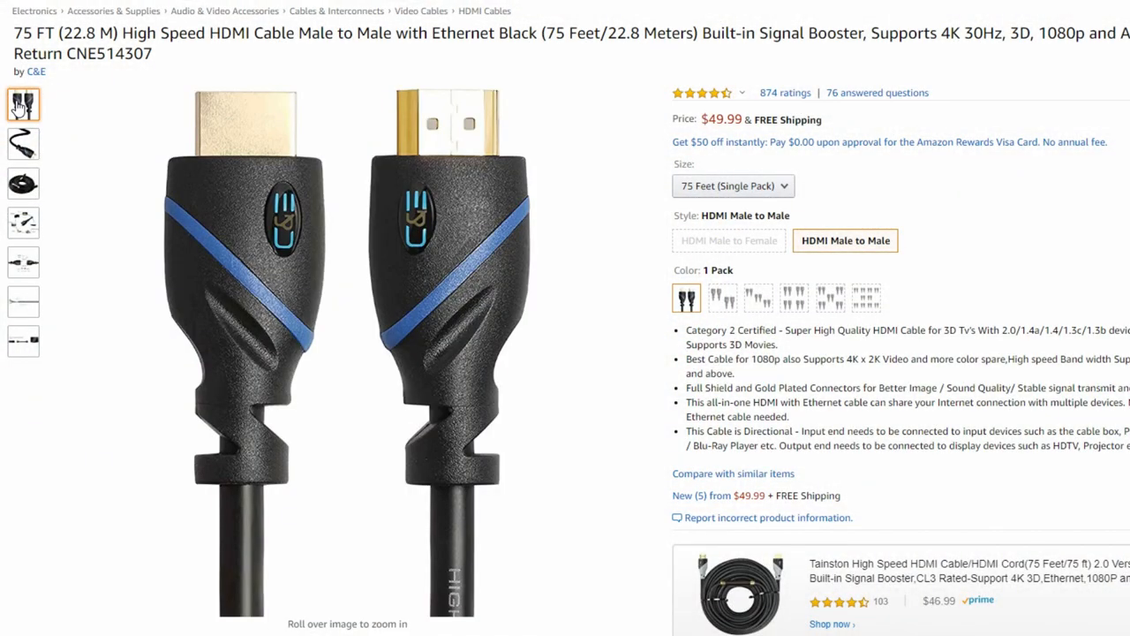
# - Browse the HDMI cable's gallery photos: the coiled cable, the connection diagram, and another image
pyautogui.click(23, 143)
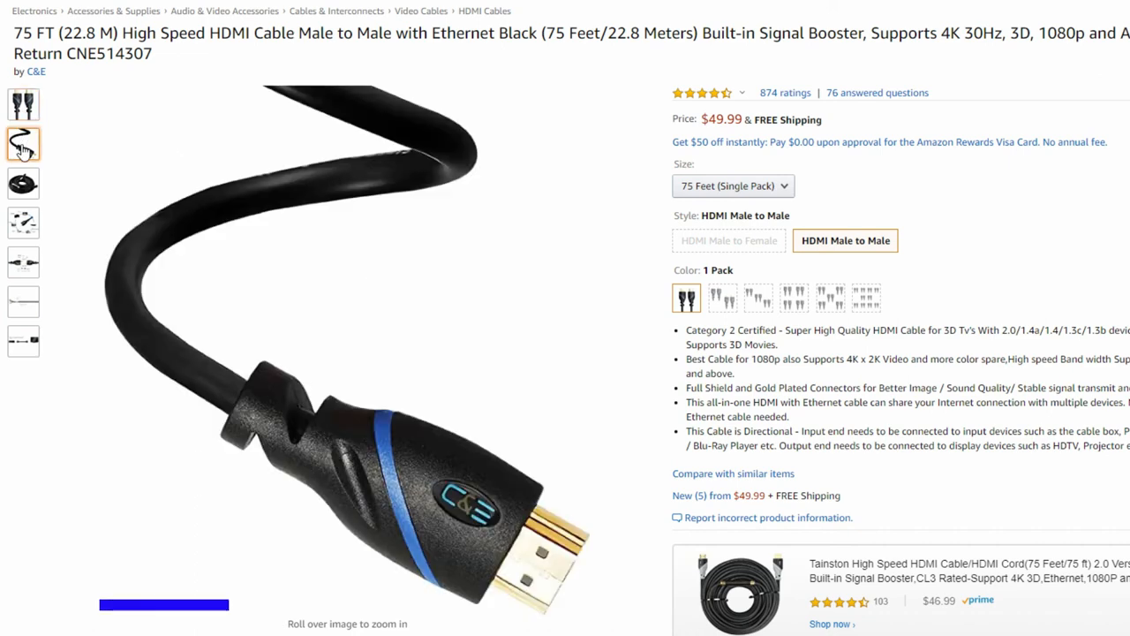
pyautogui.click(22, 222)
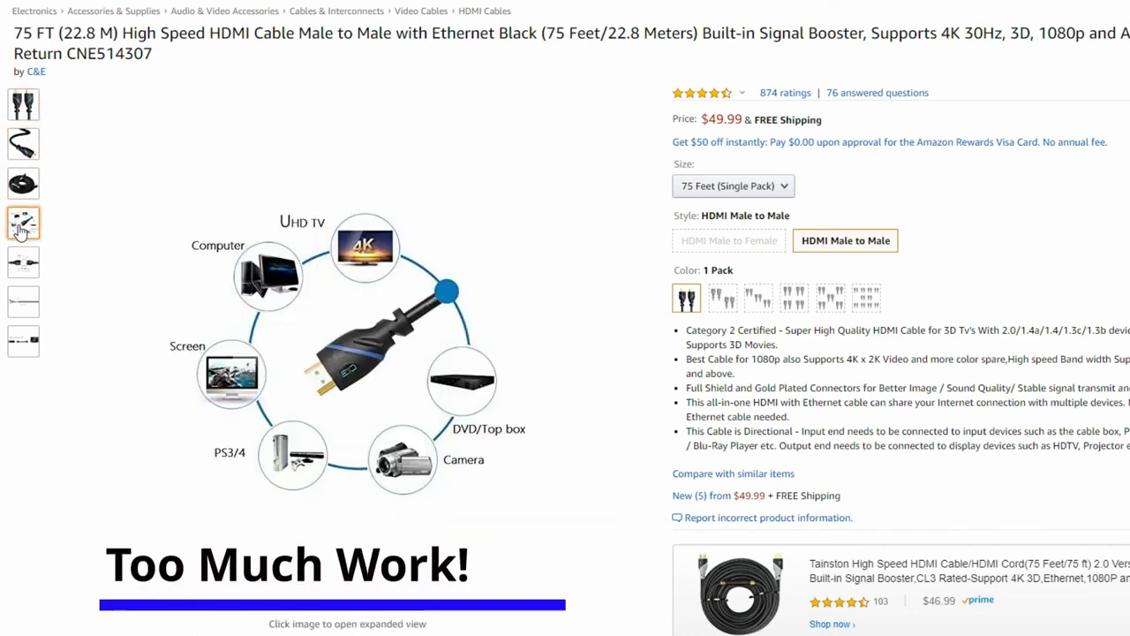
pyautogui.click(23, 263)
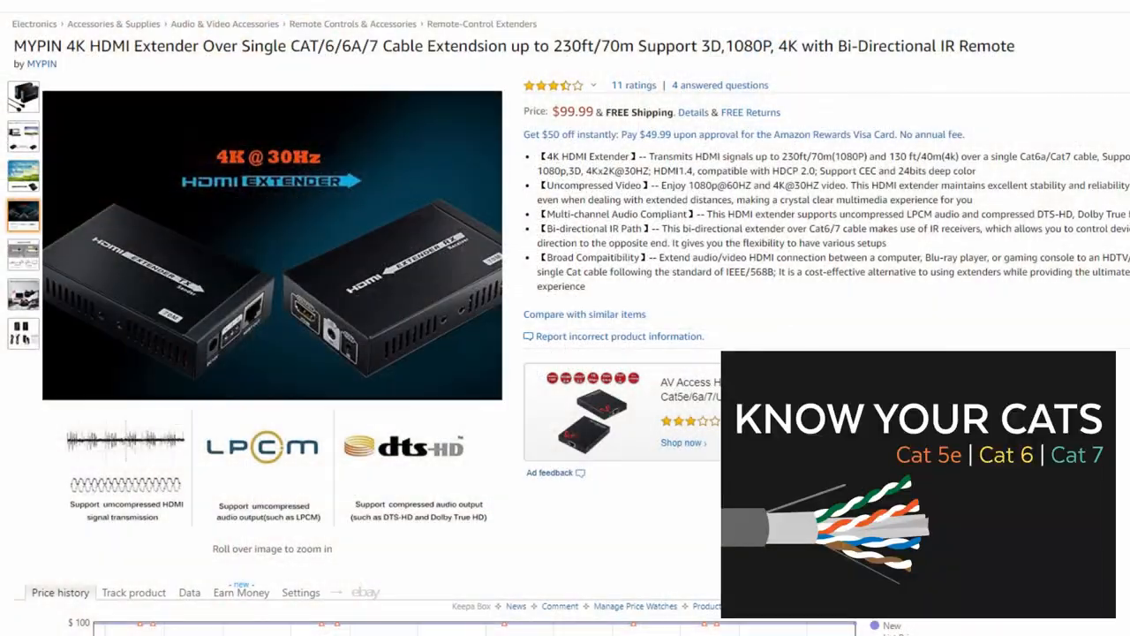
# - Show the MYPIN extender's 720p/1080p-to-4K resolution comparison photo from the gallery
pyautogui.click(23, 175)
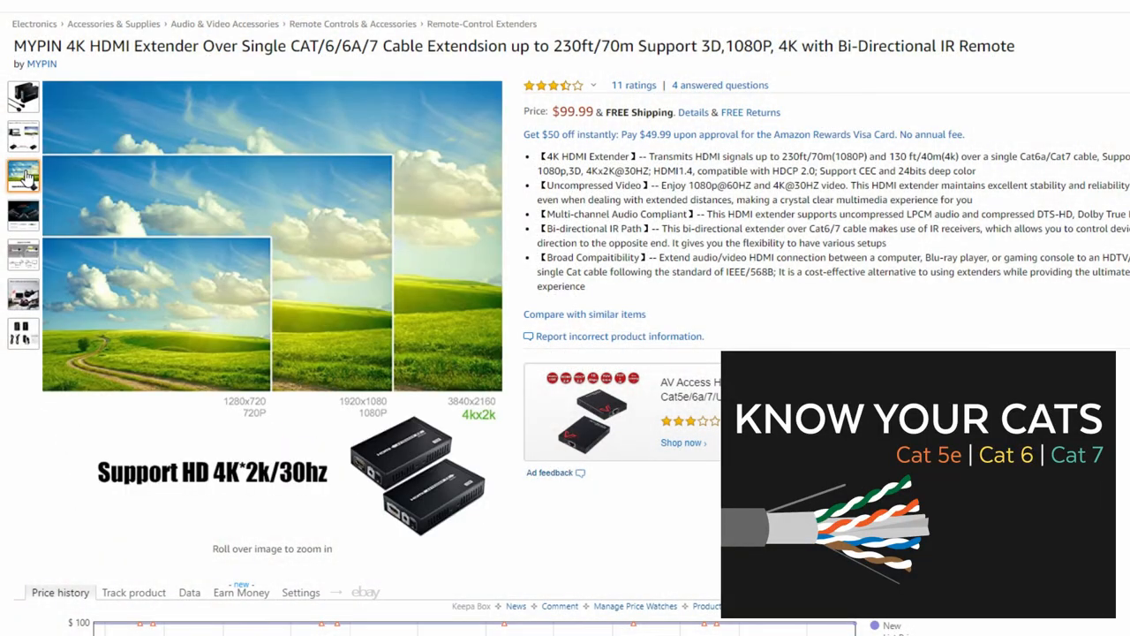